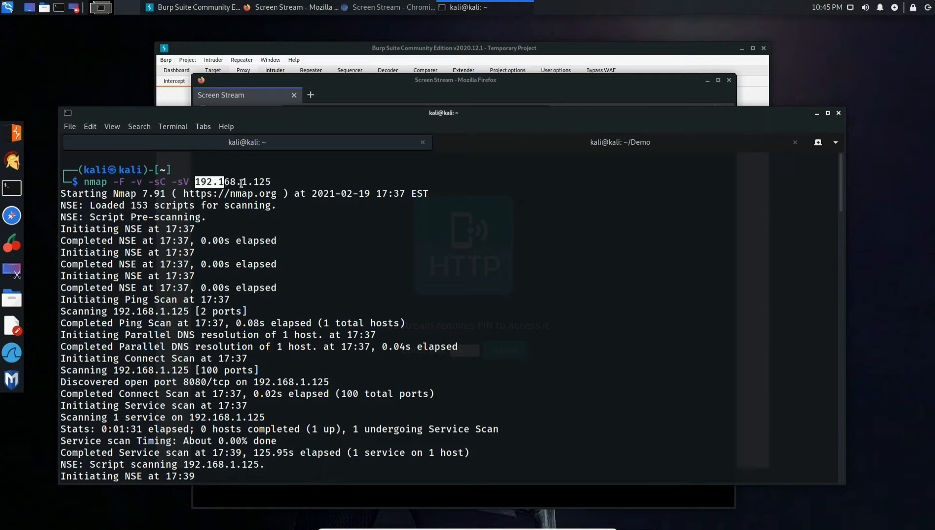
Step: Scroll to the nmap report and highlight the <title>Screen Stream</title> line for port 8080
scroll("down", 3)
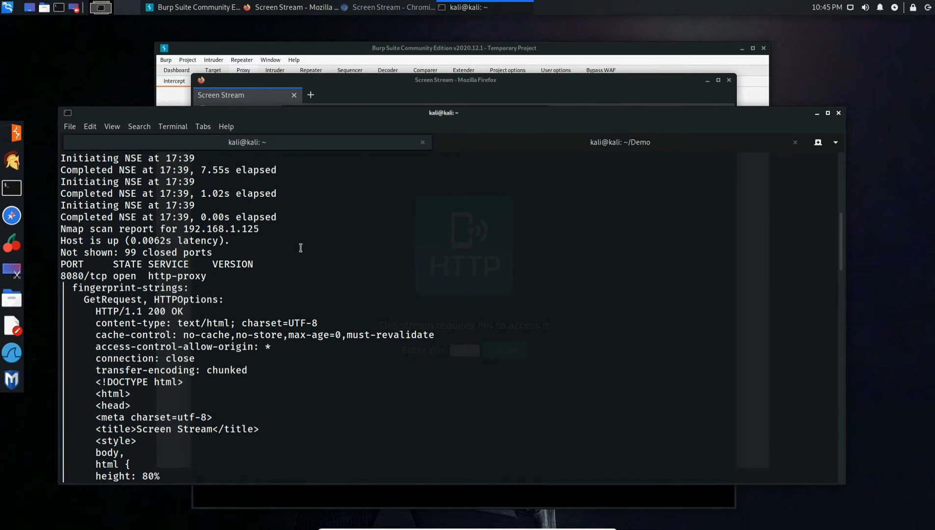
double_click(84, 275)
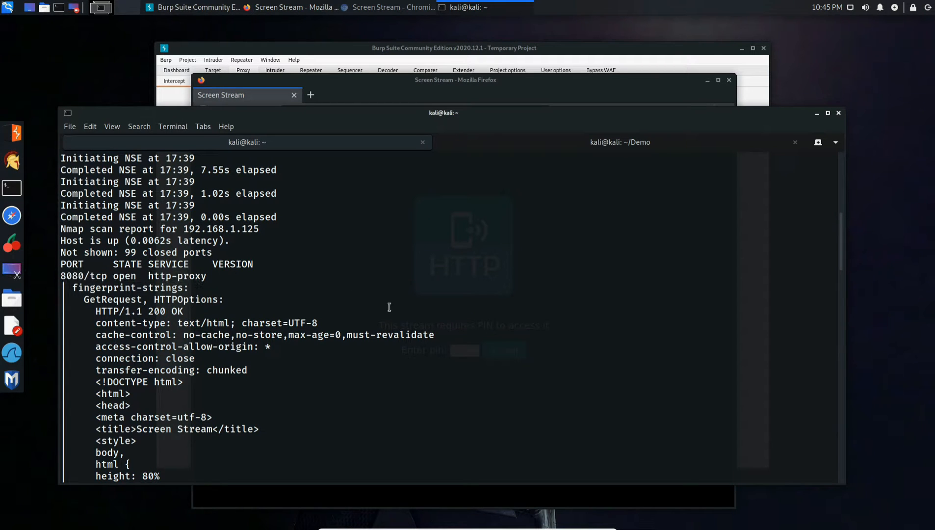
triple_click(177, 429)
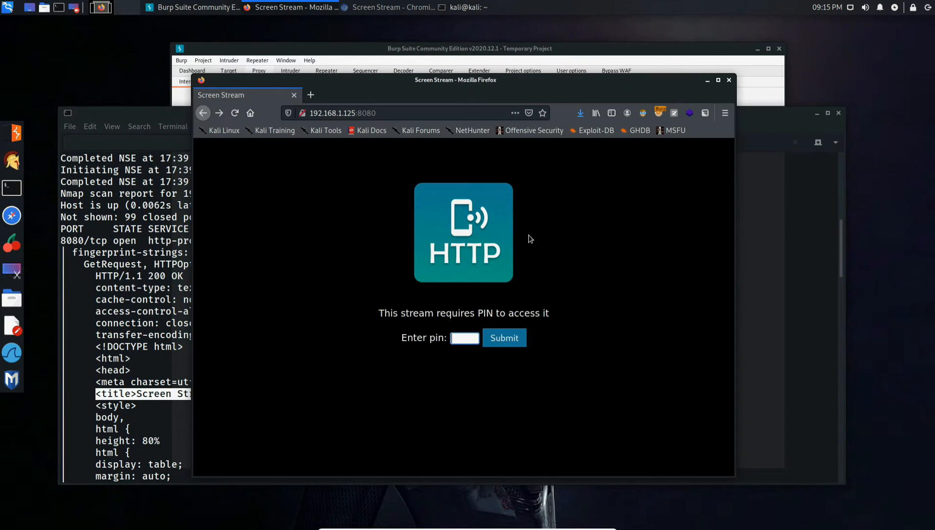
Step: Submit PIN 1111 at 192.168.1.125:8080 and get the Wrong pin! rejection
left_click(465, 338)
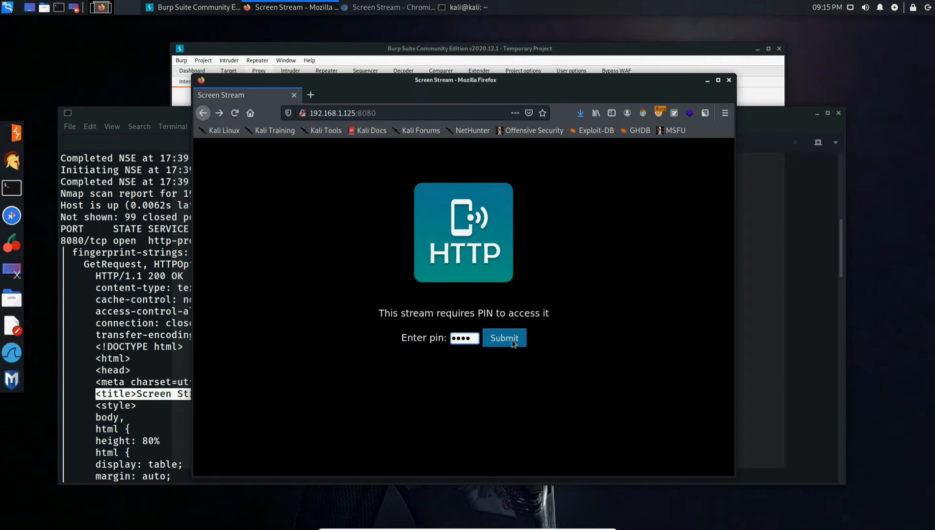
left_click(504, 338)
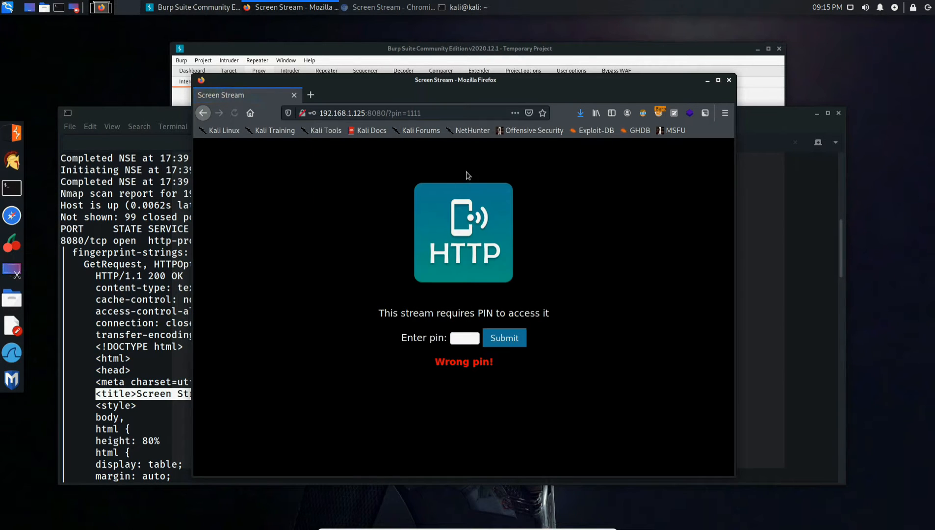
mouse_move(418, 139)
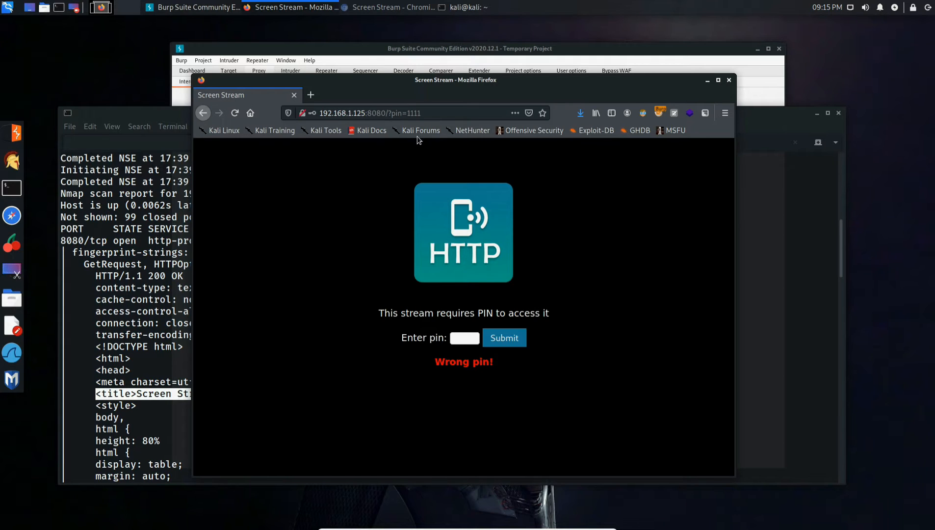
mouse_move(405, 123)
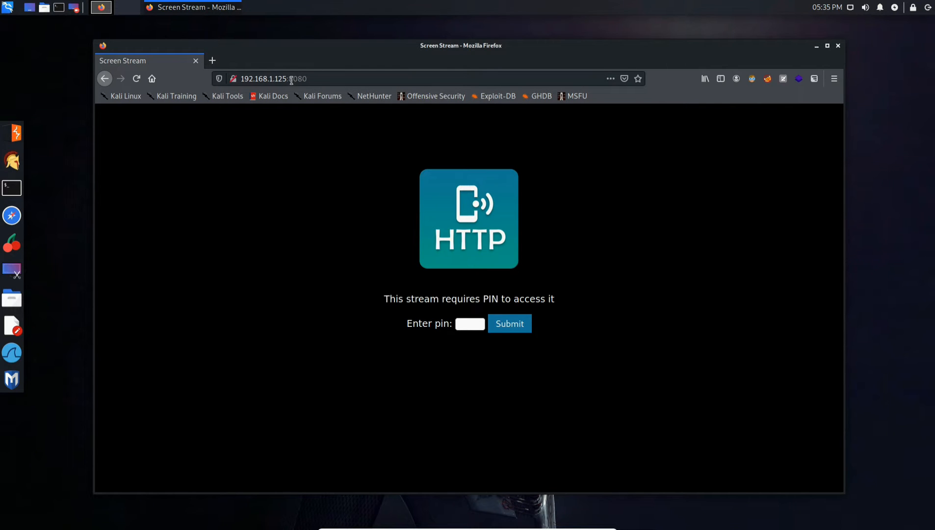
Step: Enter a new four-digit PIN in the Enter pin box without submitting
left_click(469, 323)
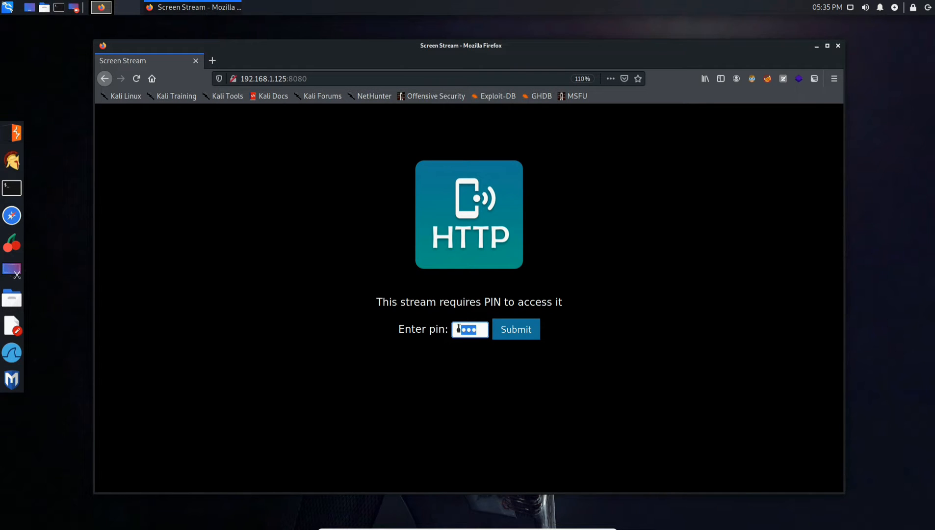
Step: In the DevTools Inspector, change the pin input's type from password to text
key("F12")
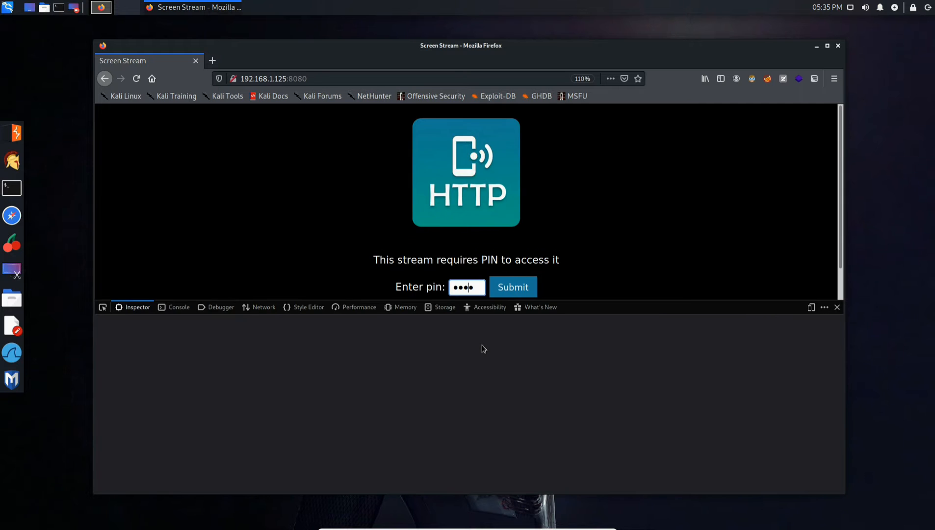
left_click(103, 307)
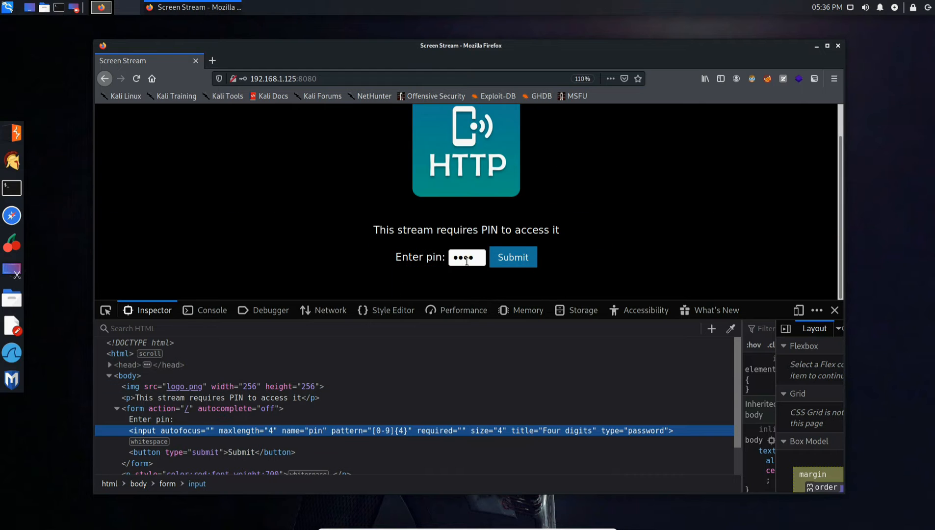
mouse_move(558, 434)
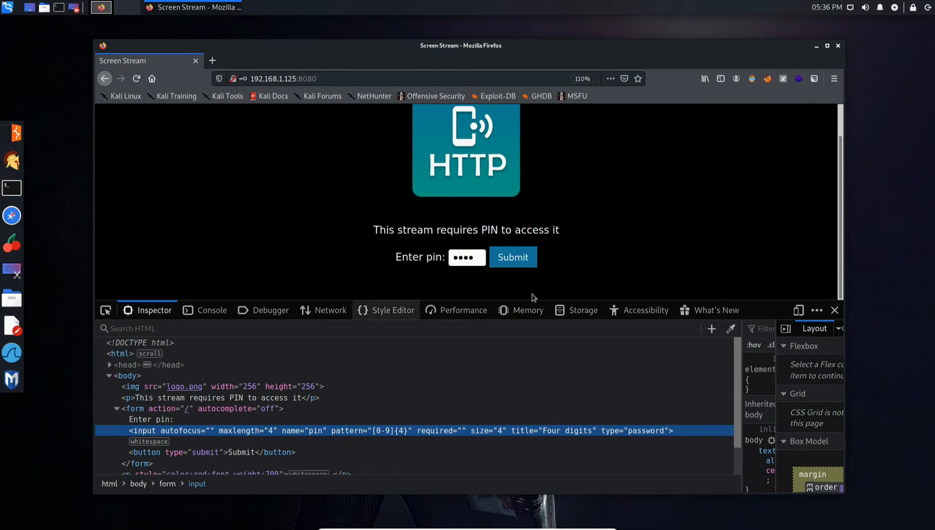
left_click(467, 257)
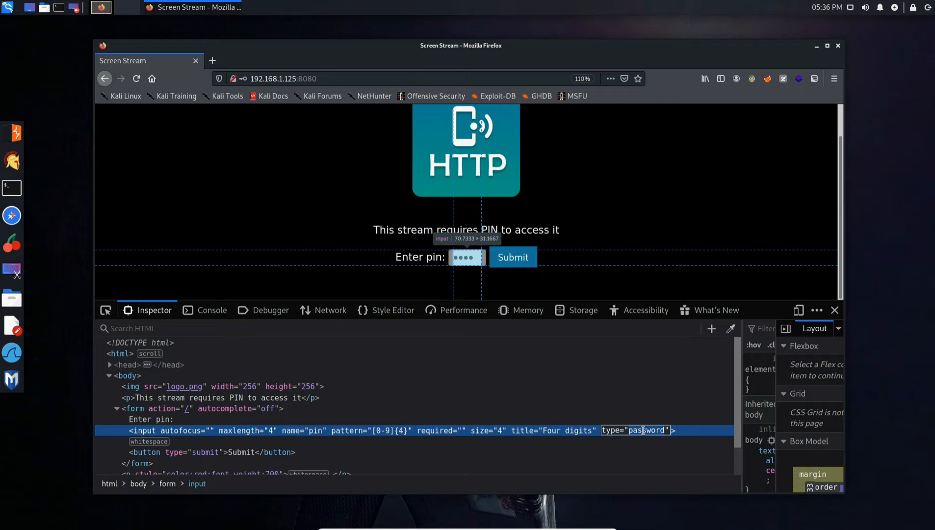
type("text")
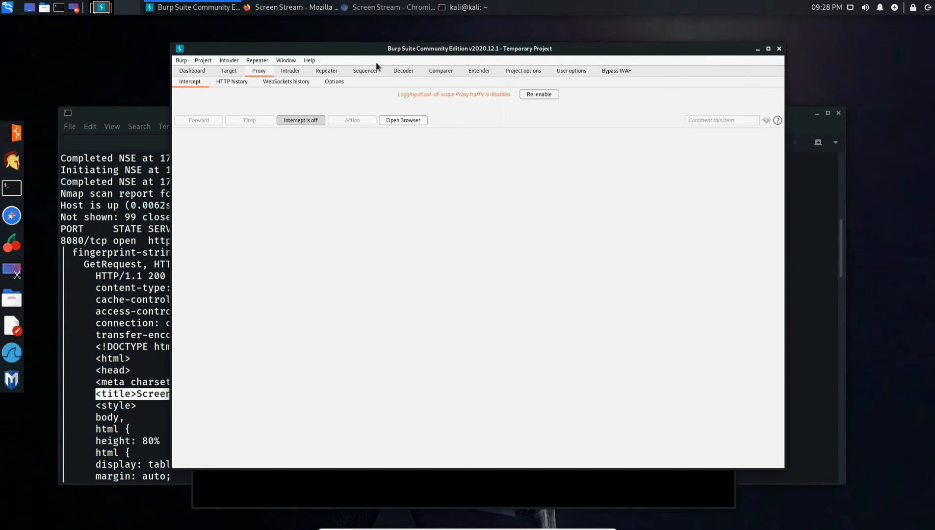
Step: Turn Proxy intercept on, capture GET /?pin=1111, and send it to Intruder
left_click(289, 7)
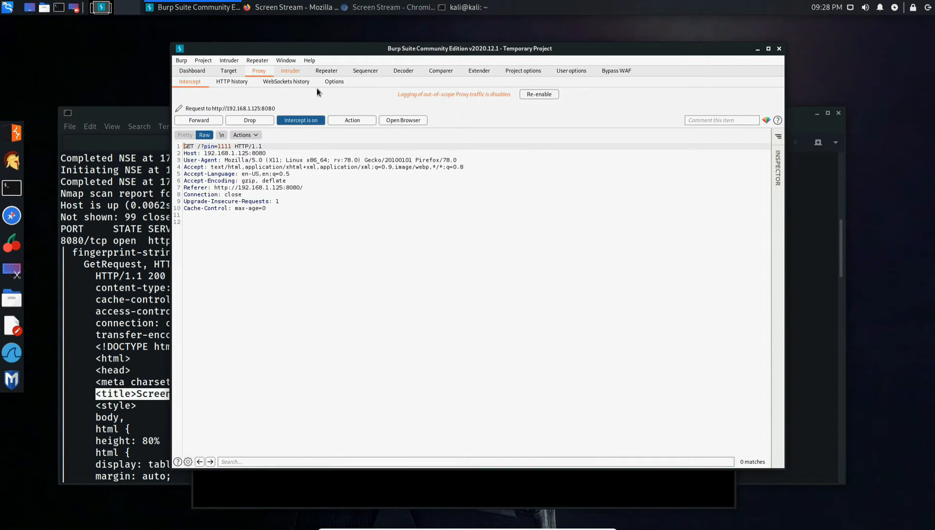
left_click(290, 70)
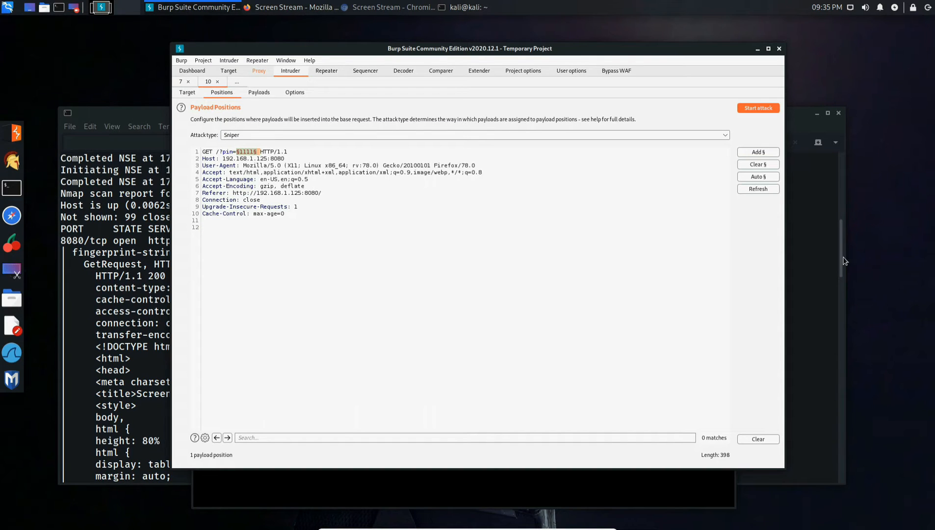
Step: Confirm §1111§ as the only payload position and move to the empty Payloads list
left_click(259, 92)
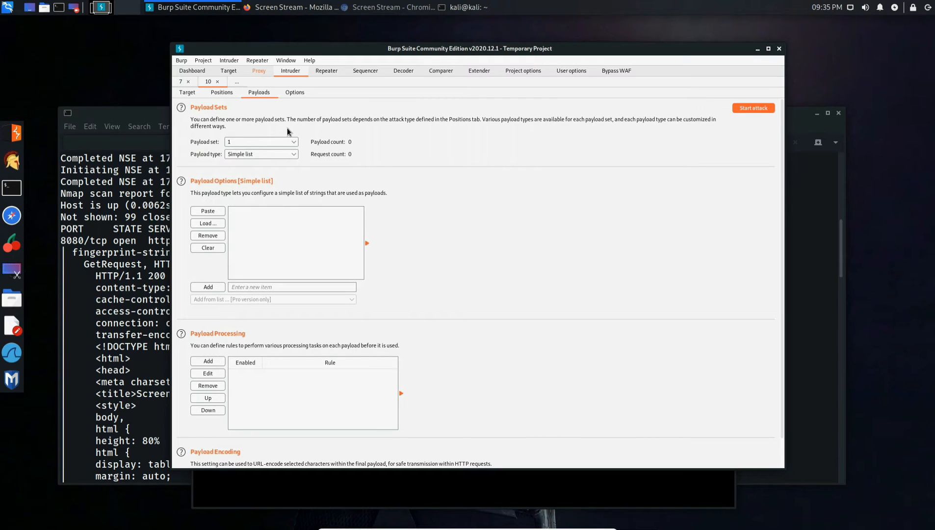
mouse_move(295, 217)
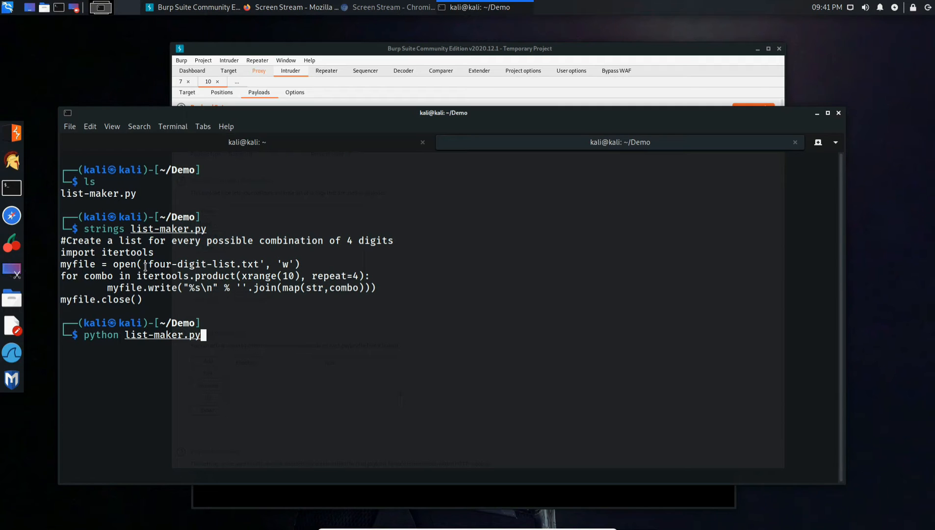
Step: Run list-maker.py in ~/Demo and view four-digit-list.txt with more
key("Return")
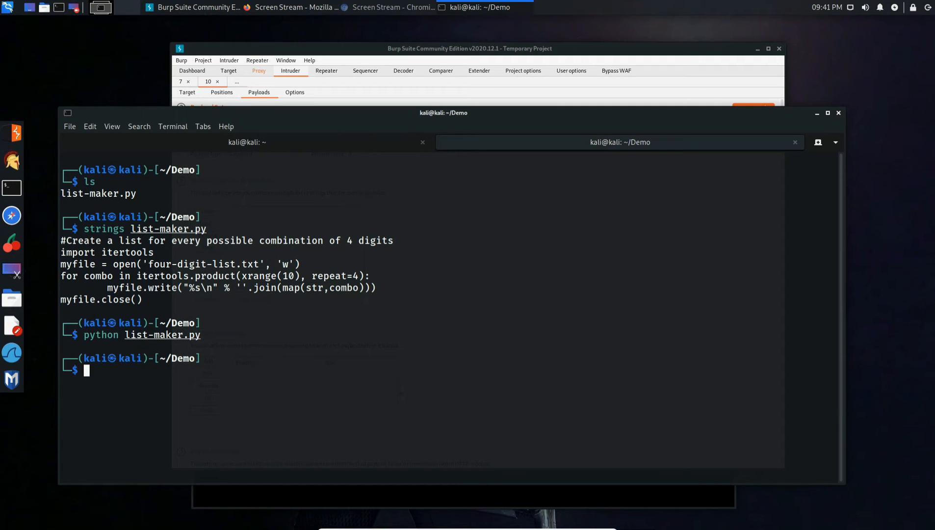
type("more four-digit-list.txt")
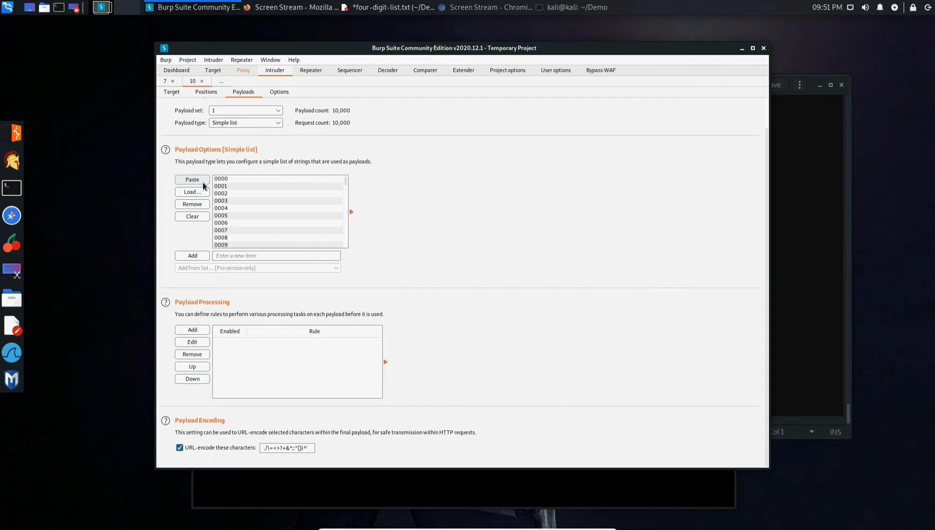
mouse_move(266, 146)
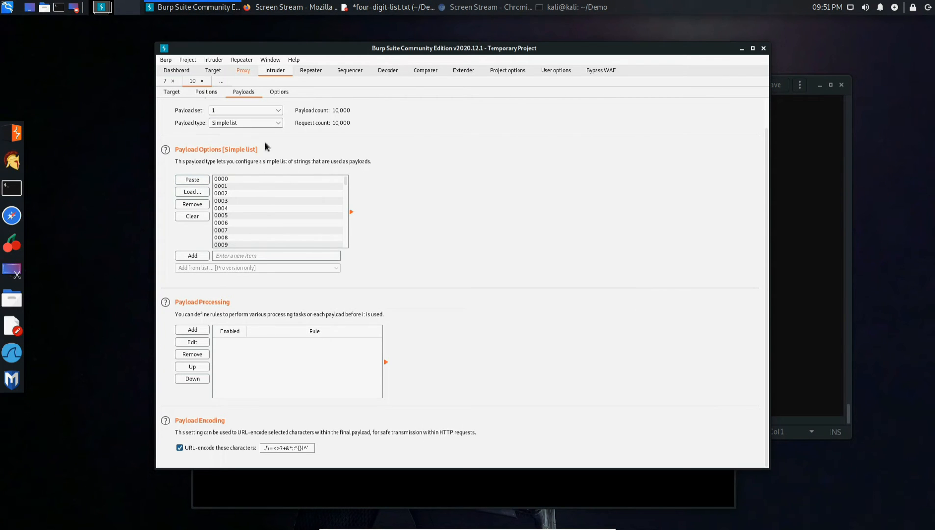
Step: Set redirections to on-site only with cookies processed, then start the attack
left_click(279, 91)
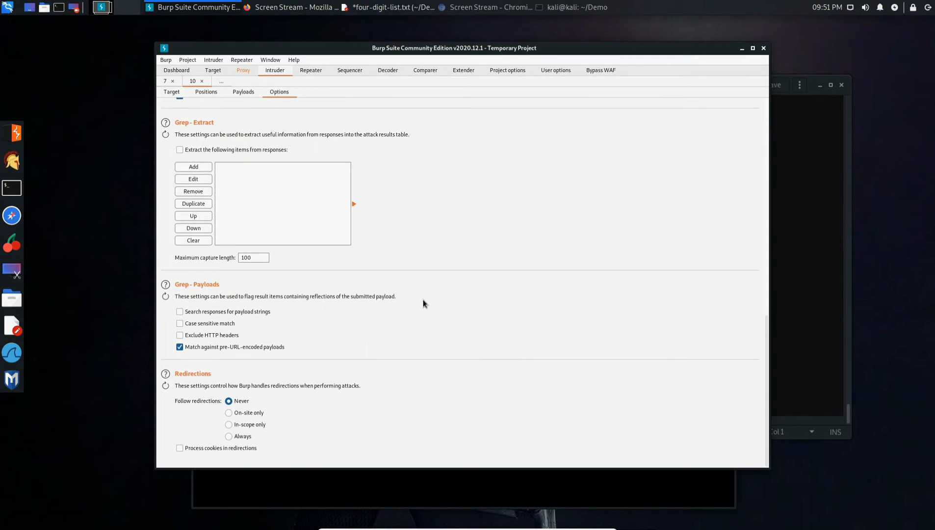
left_click(228, 412)
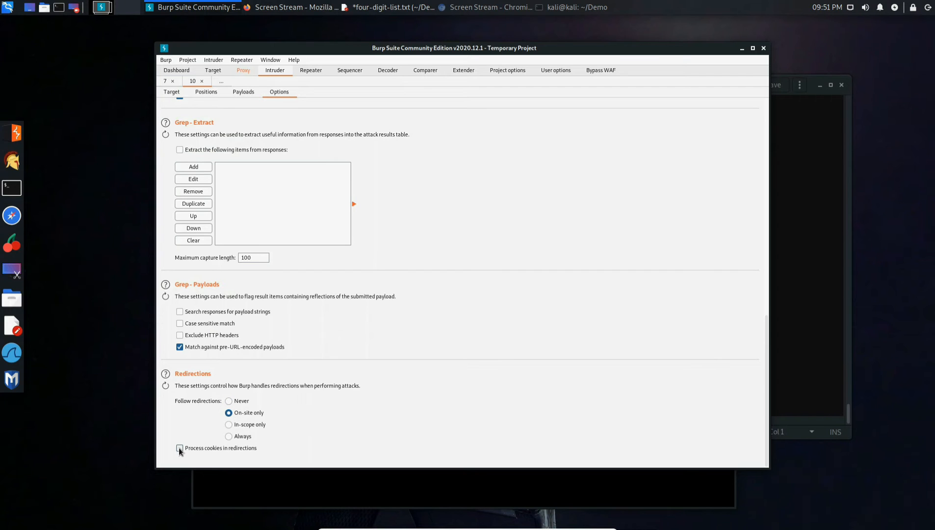
left_click(179, 448)
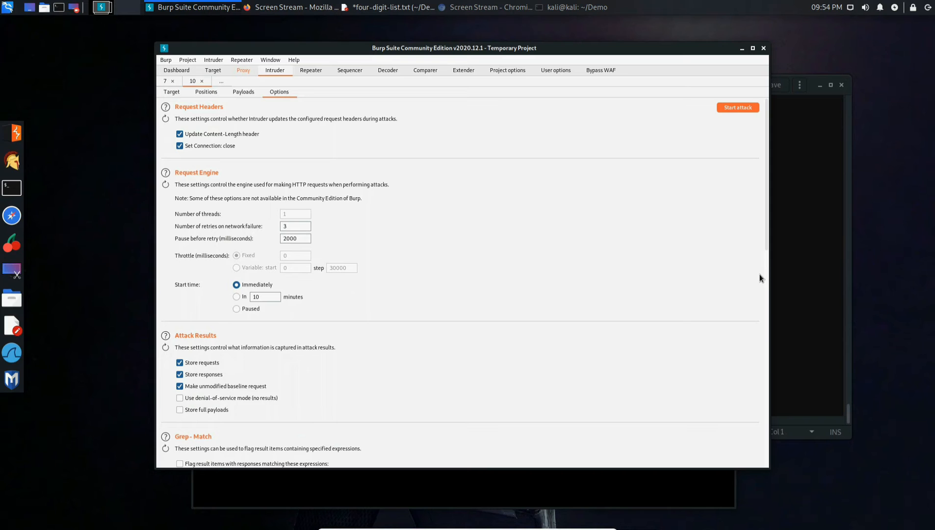
mouse_move(747, 118)
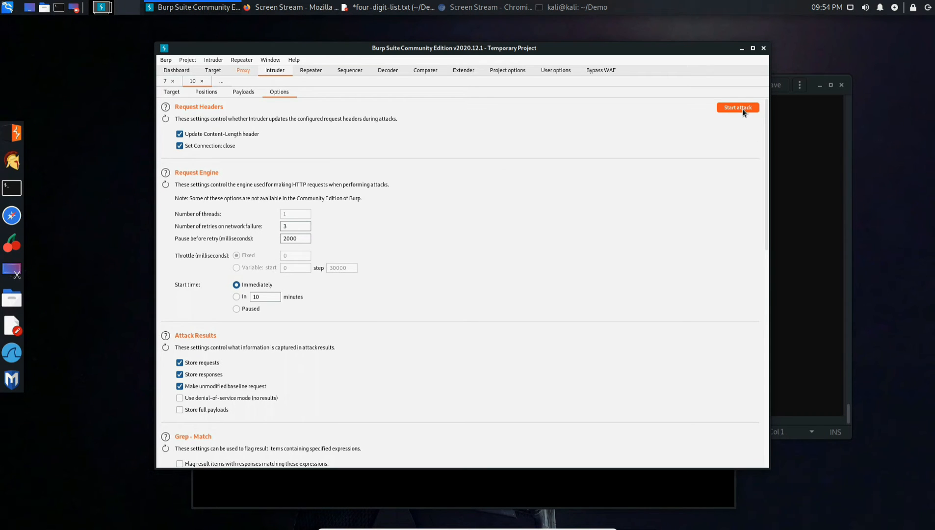
left_click(737, 108)
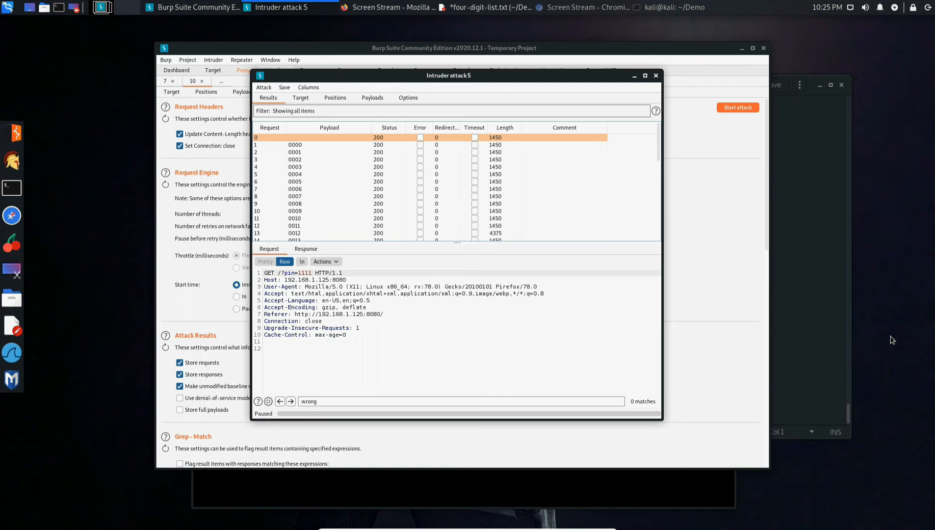
mouse_move(486, 169)
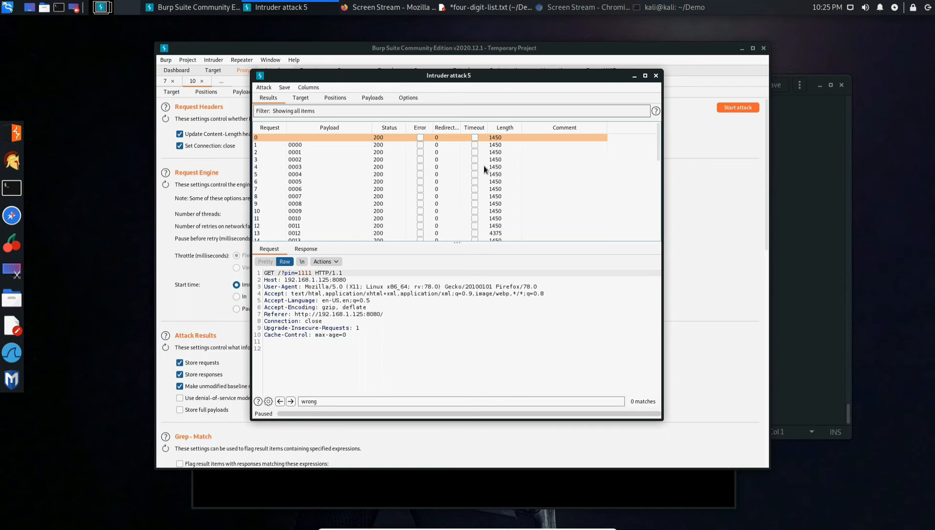
left_click(501, 128)
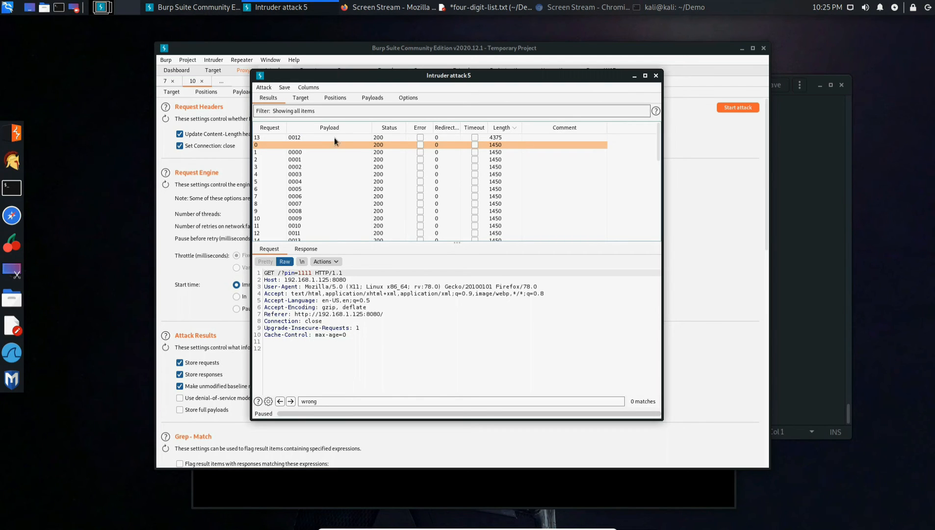
mouse_move(464, 144)
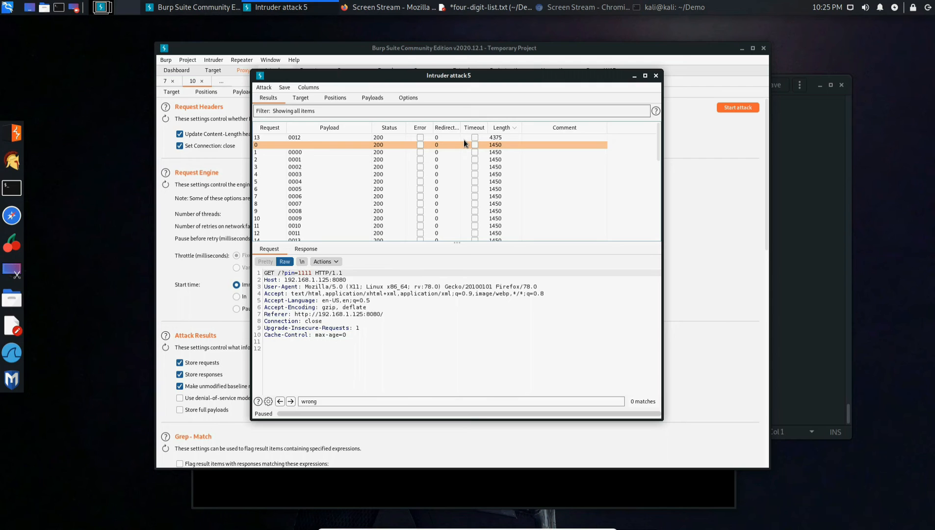
mouse_move(461, 143)
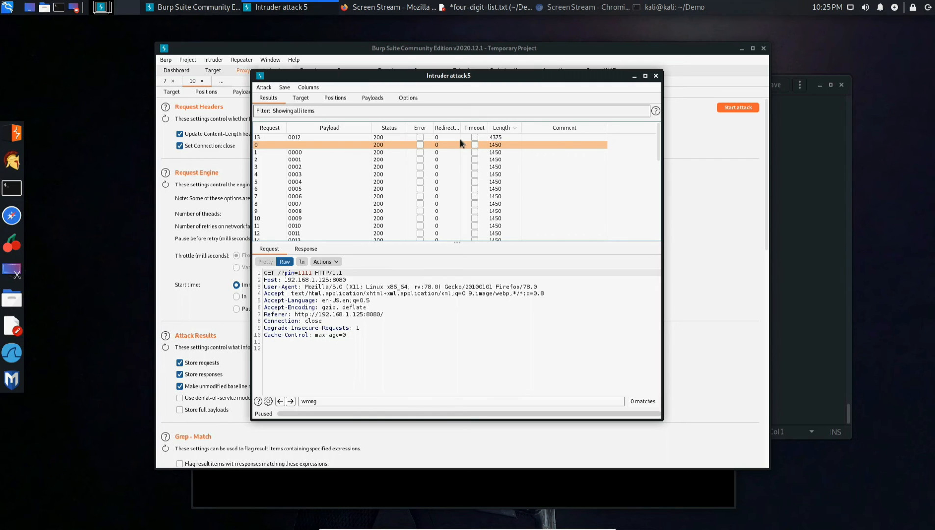
mouse_move(505, 152)
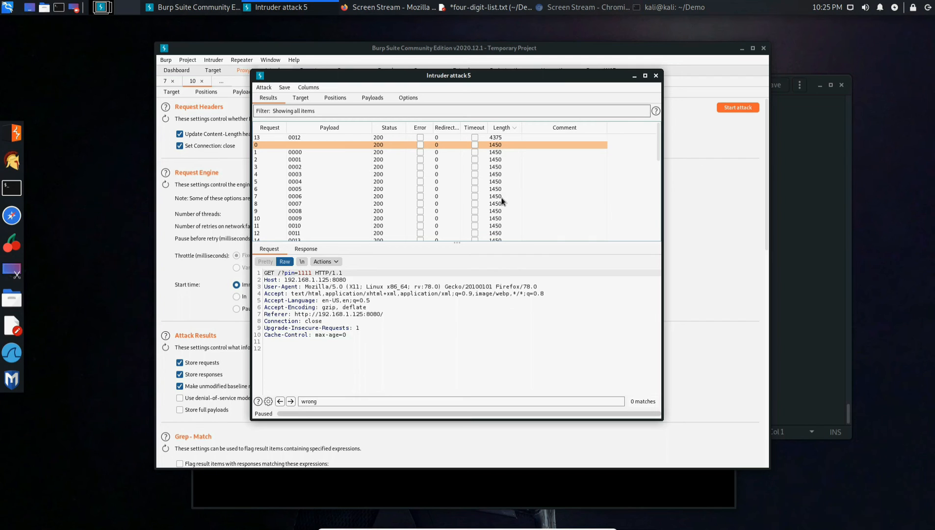
left_click(306, 249)
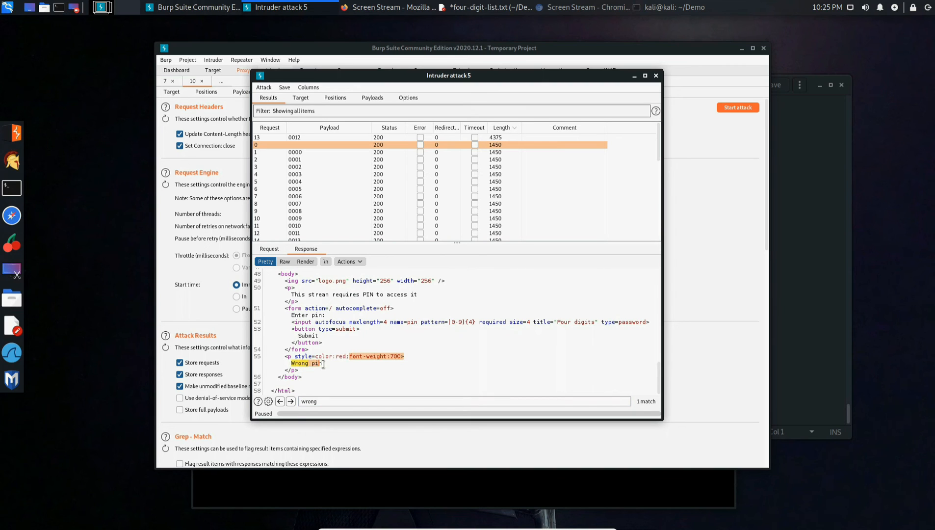
left_click(294, 137)
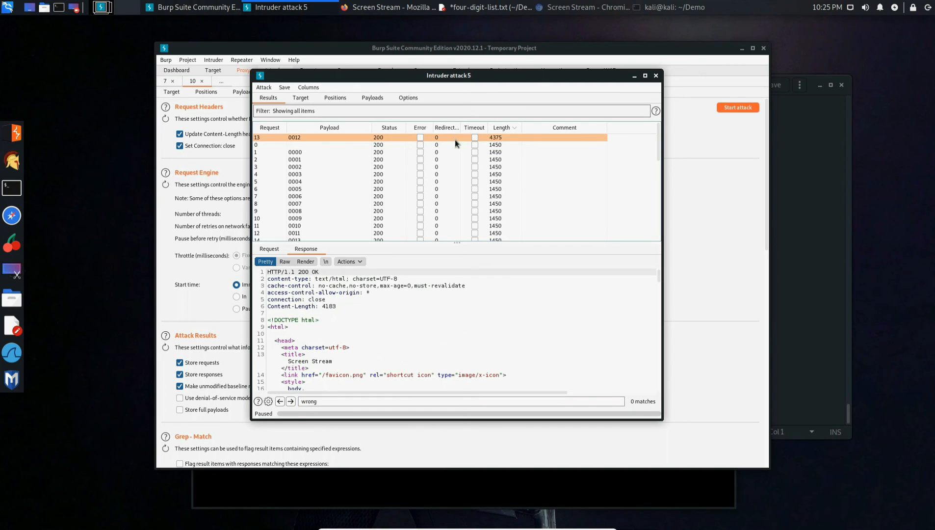
mouse_move(317, 144)
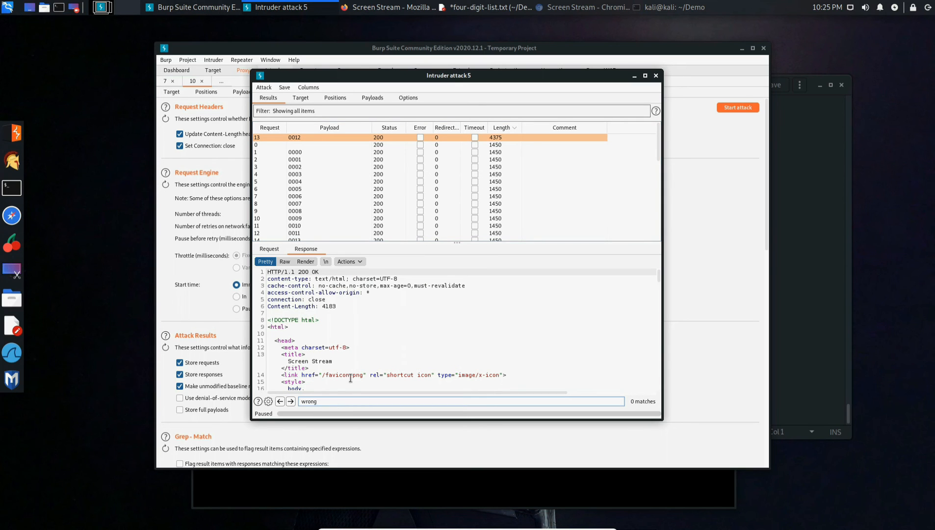
scroll("down", 3)
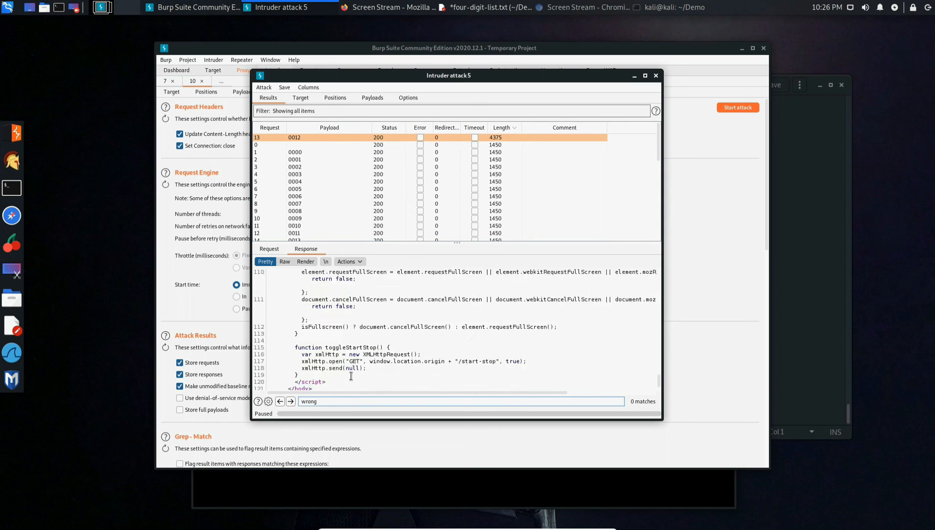
left_click(270, 249)
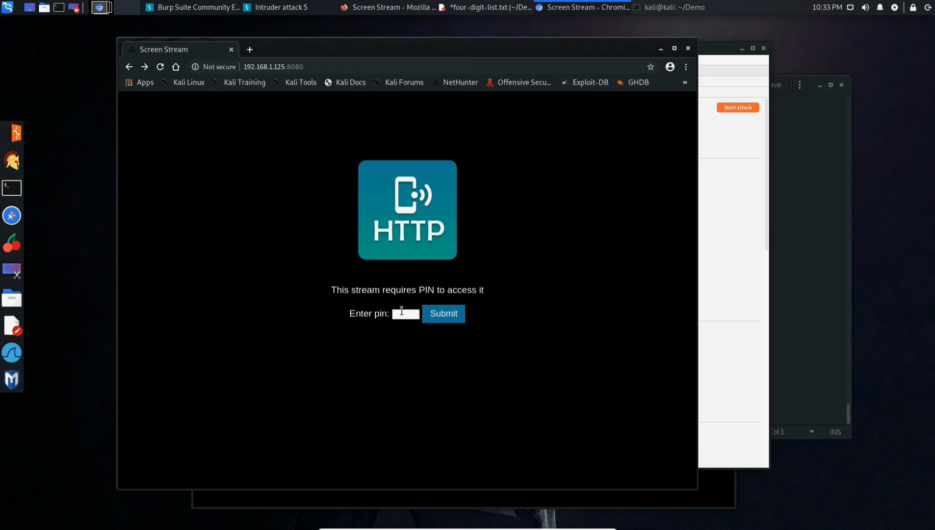
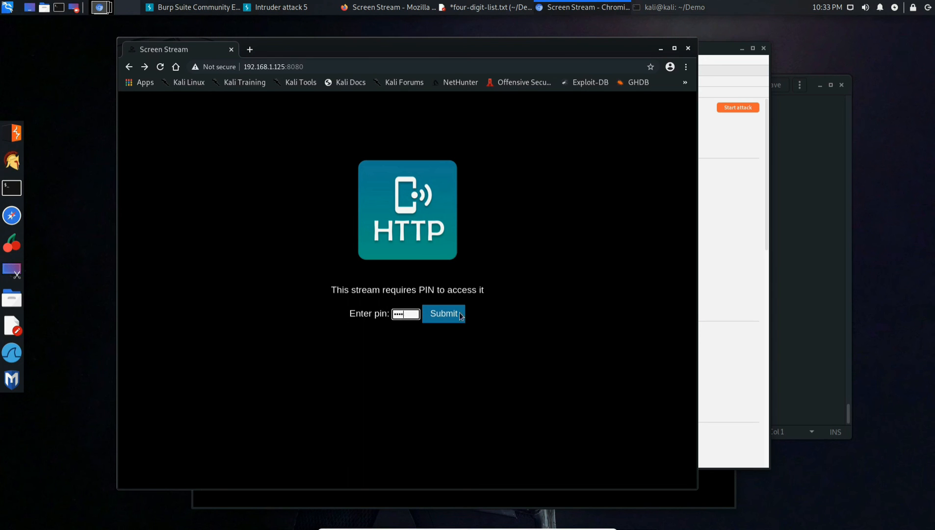
Step: Submit a PIN in Chromium and scroll through the phone's live screen stream
left_click(443, 313)
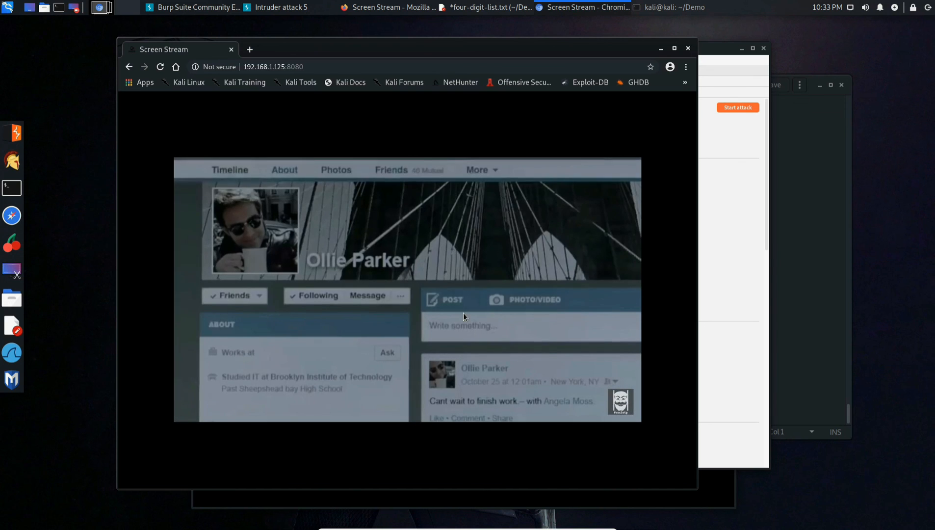
scroll("down", 3)
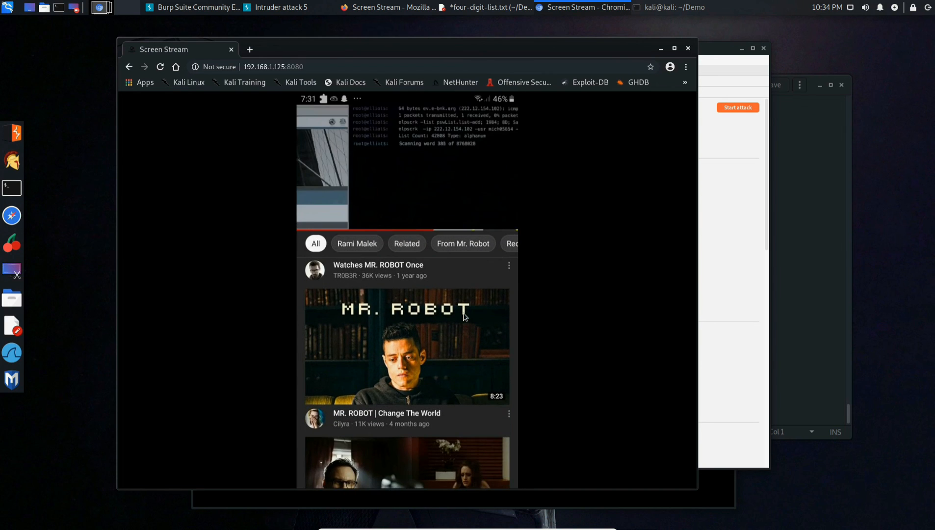
scroll("down", 3)
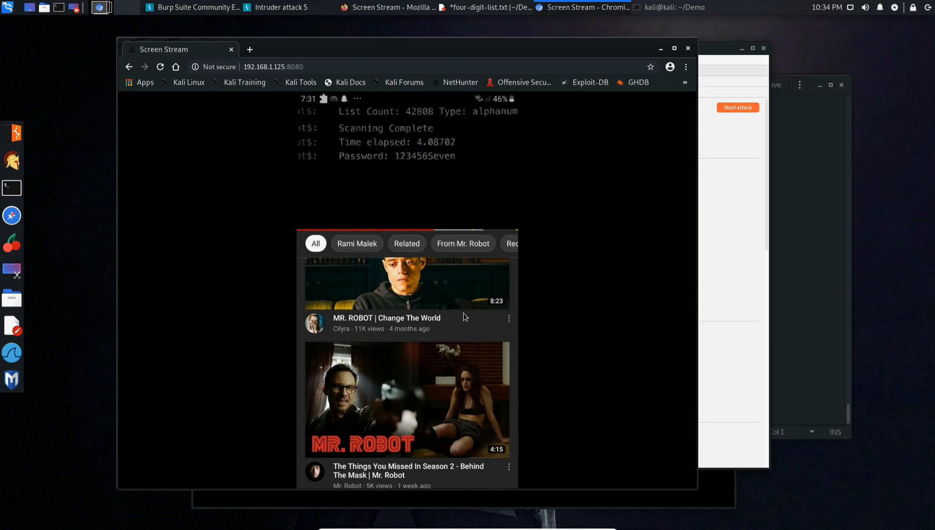